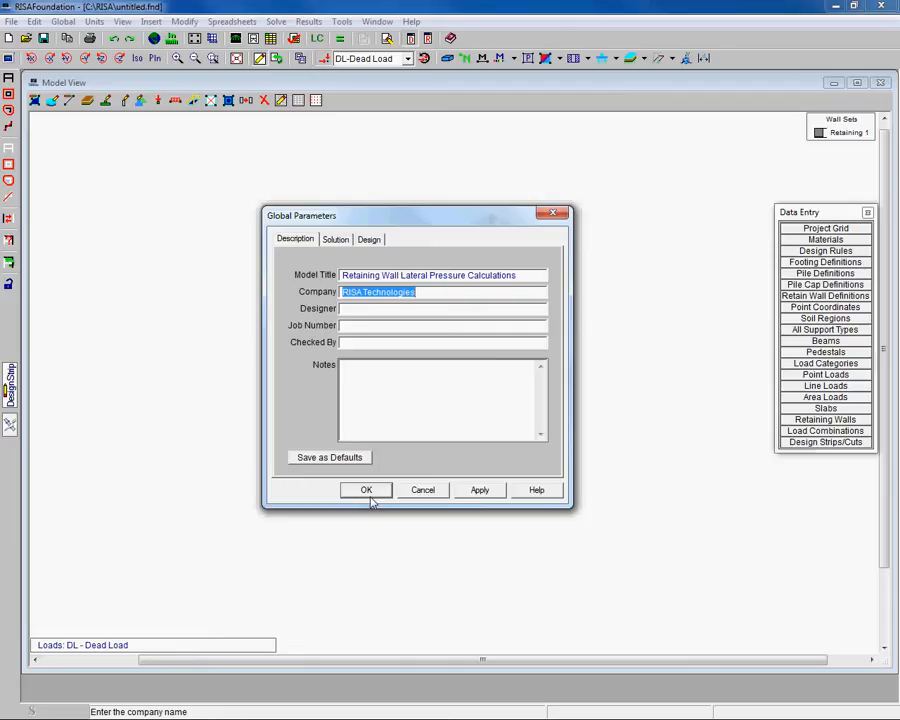
Close Global Parameters and open the Retaining 1 wall definition editor
click(366, 490)
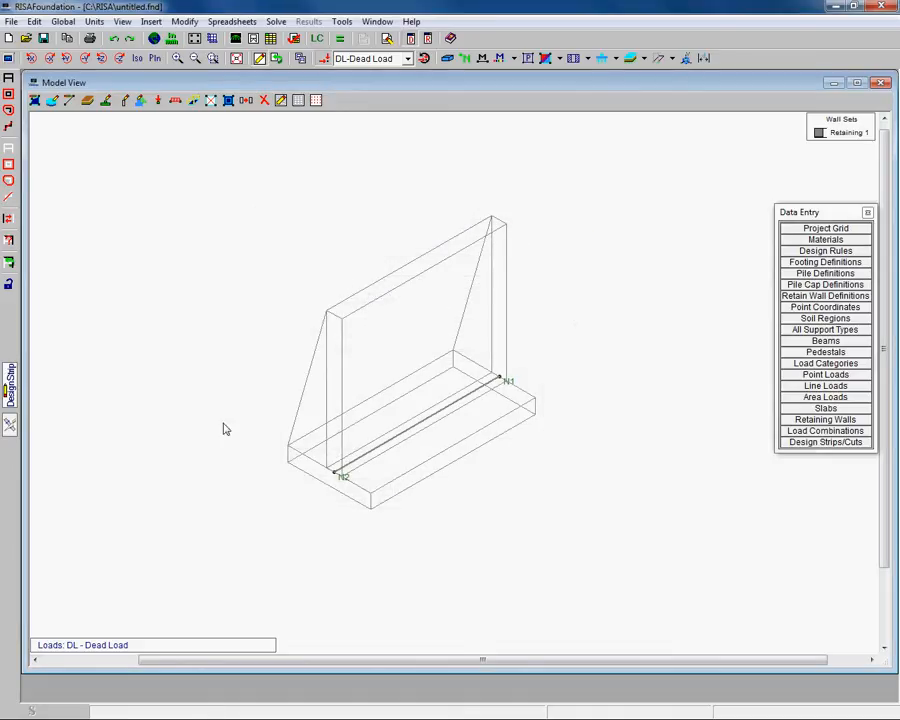
mouse_move(428, 521)
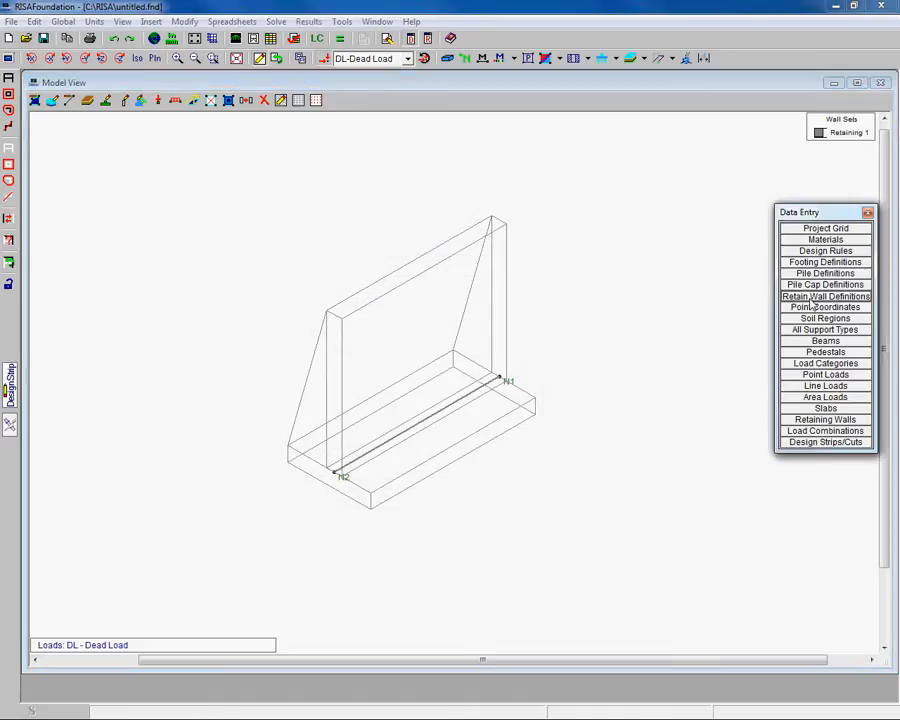
click(825, 296)
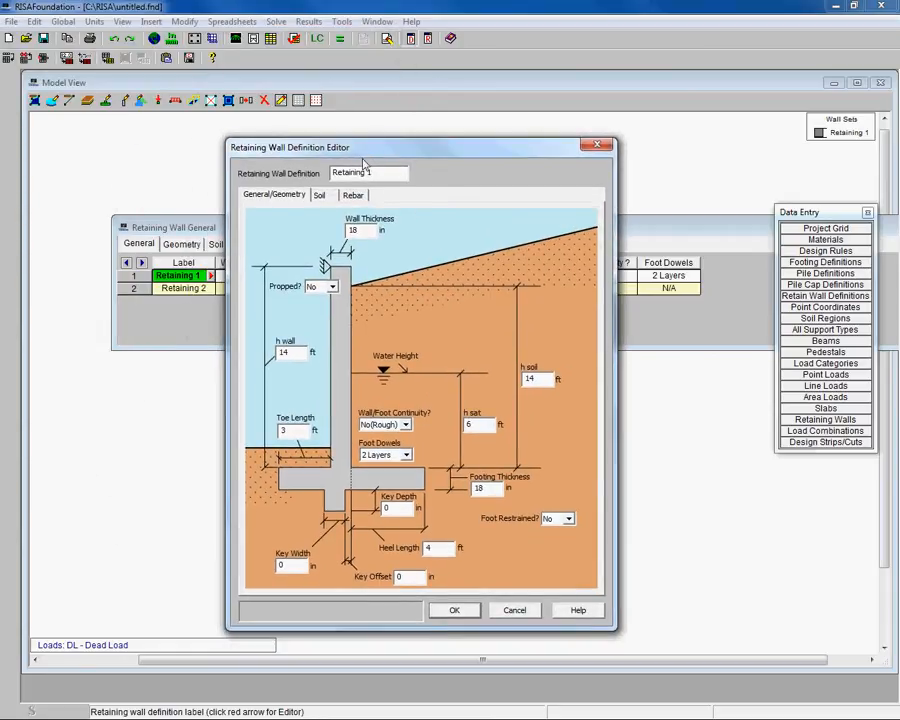
Show the Soil tab for Retaining 1, with blank K Lat Heel and K Lat Toe
click(319, 195)
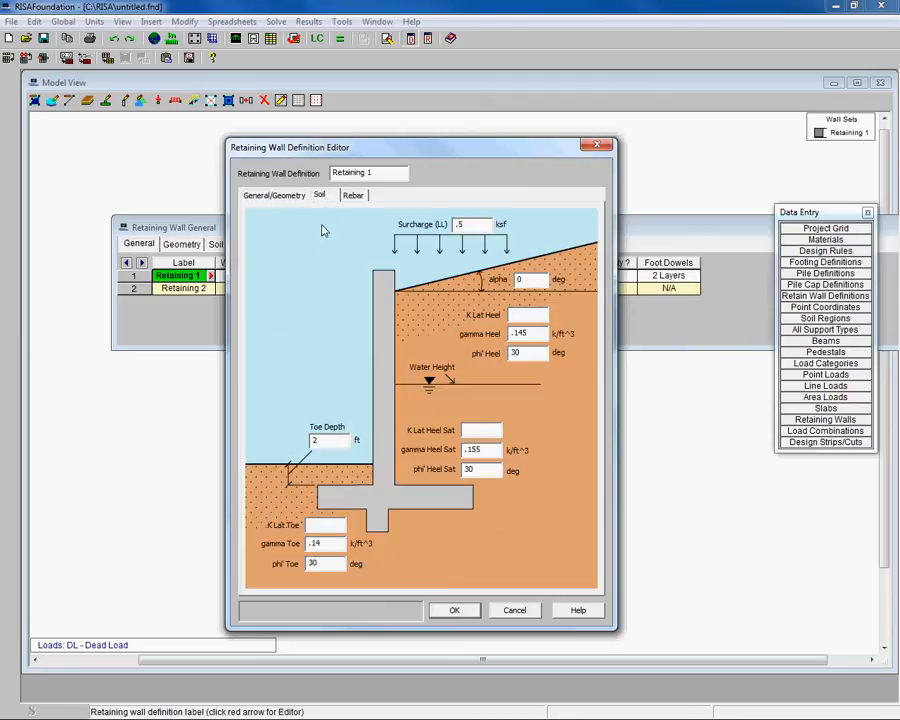
mouse_move(322, 308)
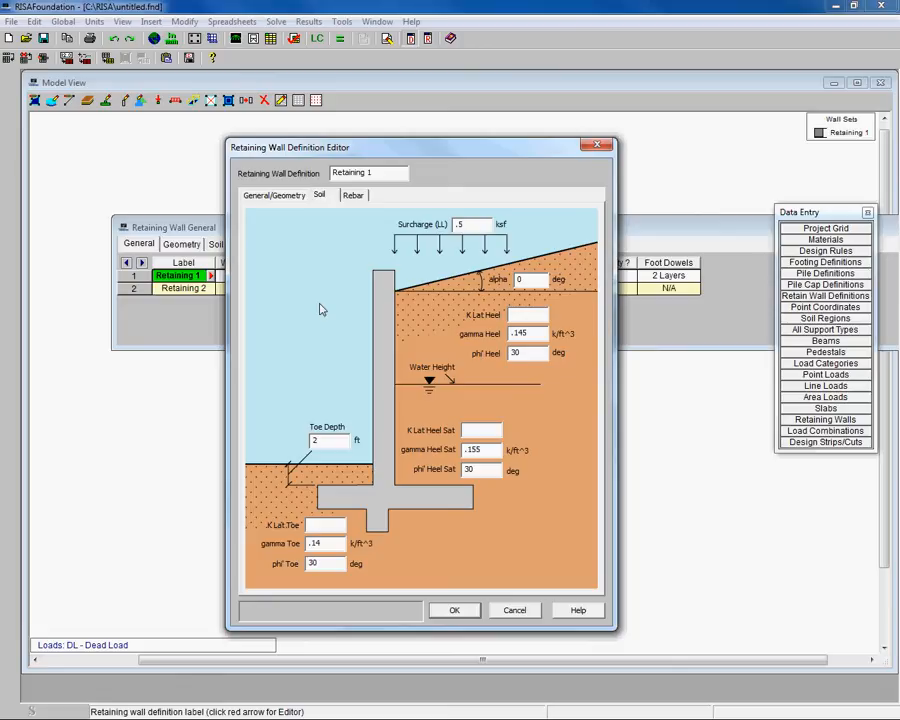
mouse_move(333, 538)
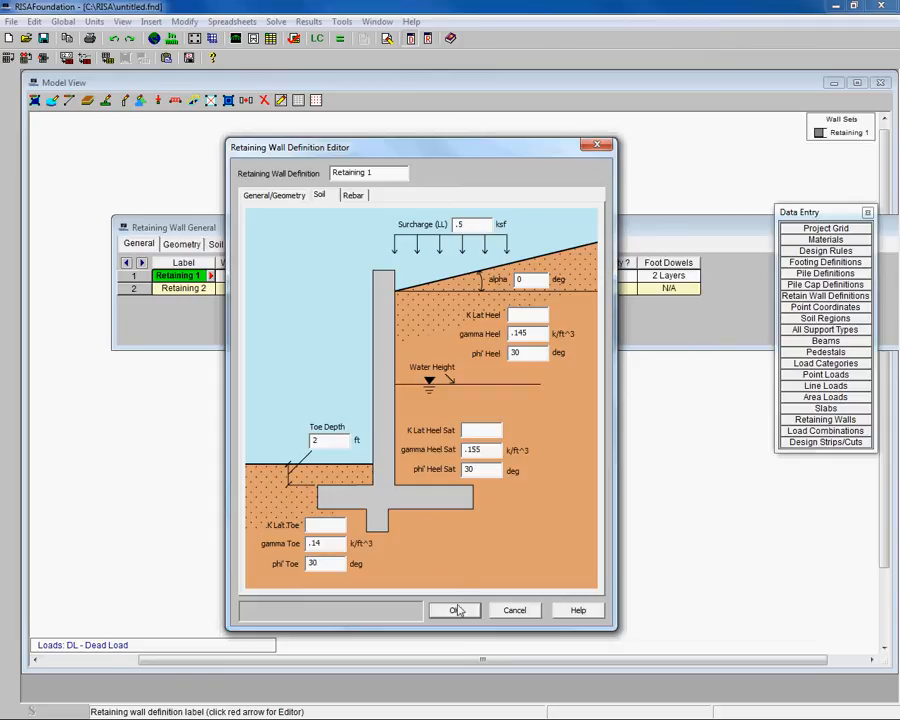
Accept the Retaining 1 definition unchanged so the wall can be solved
click(454, 610)
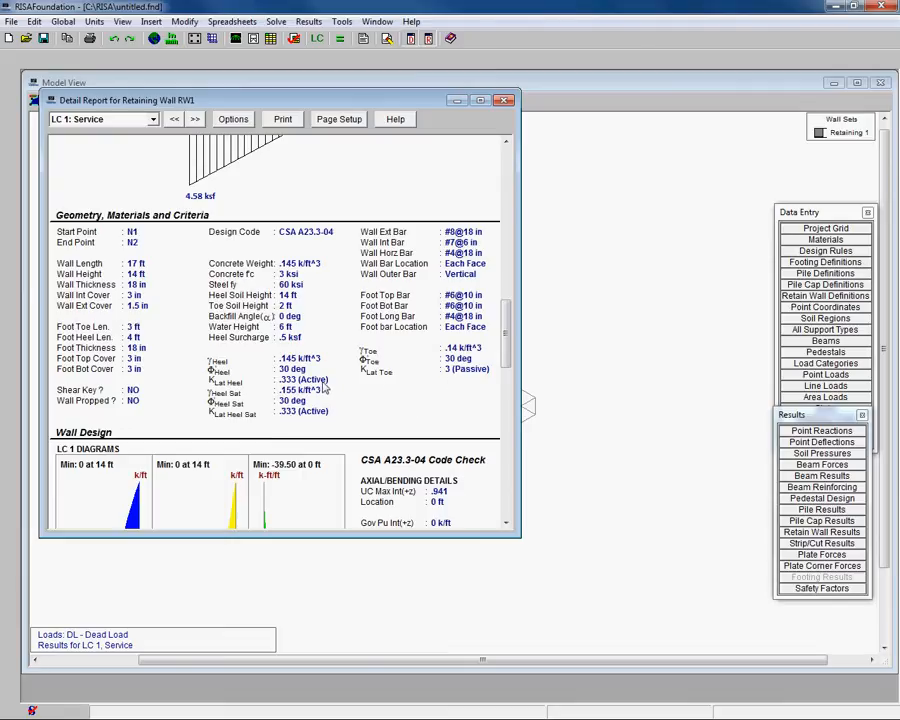
mouse_move(341, 372)
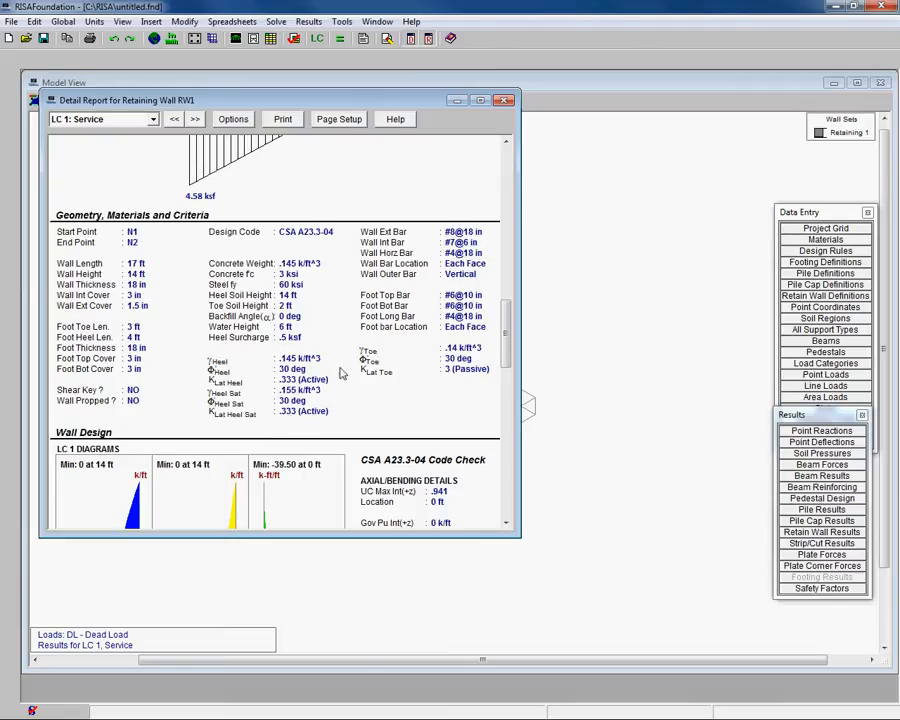
mouse_move(455, 377)
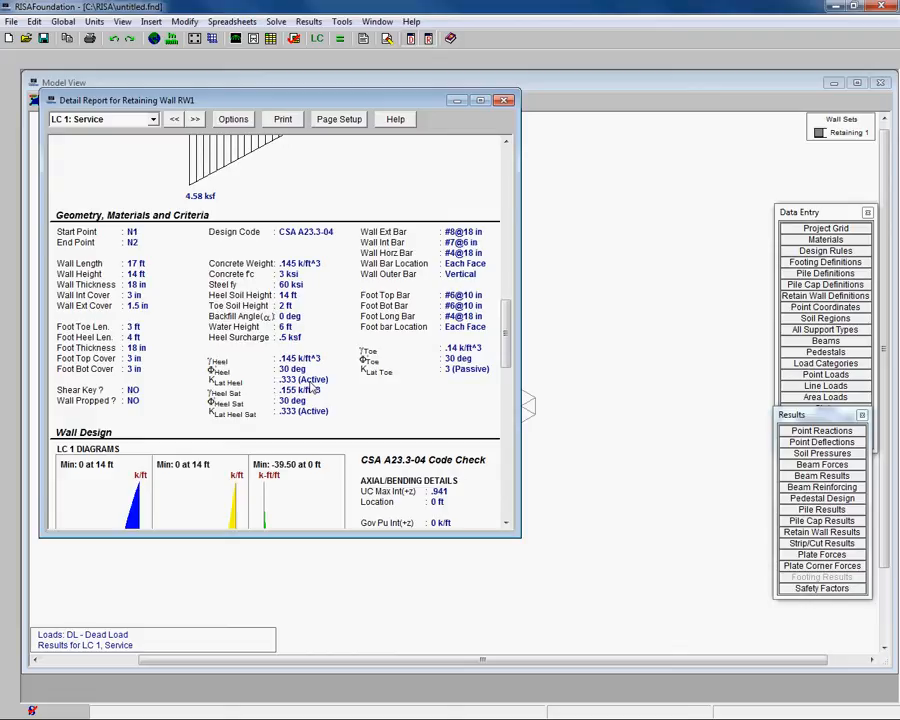
mouse_move(477, 373)
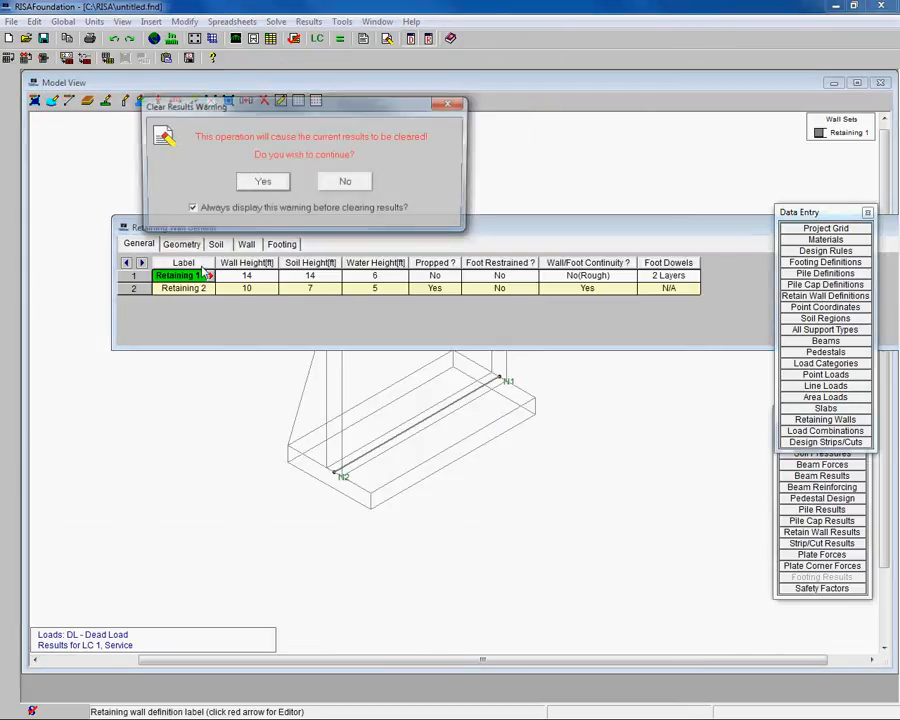
Clear the existing results and set Retaining 1's Propped? option to Yes
click(263, 181)
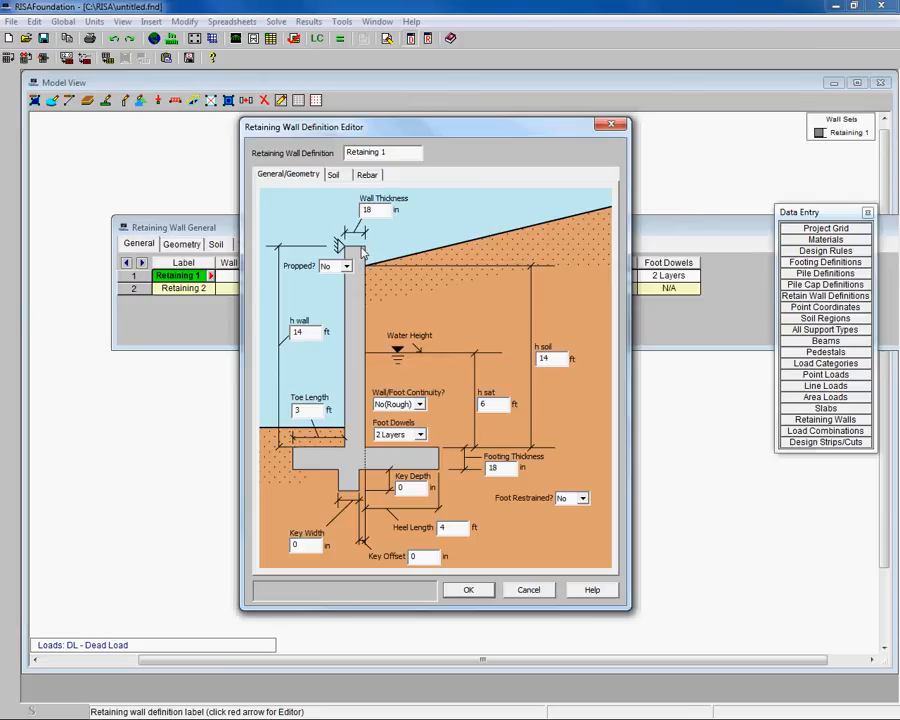
mouse_move(333, 250)
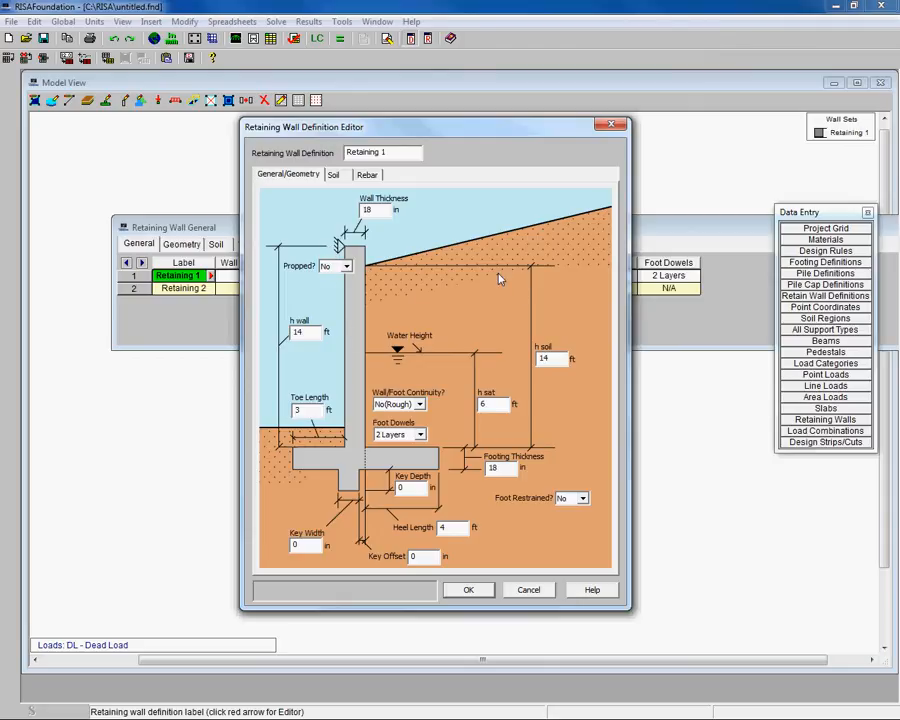
mouse_move(389, 358)
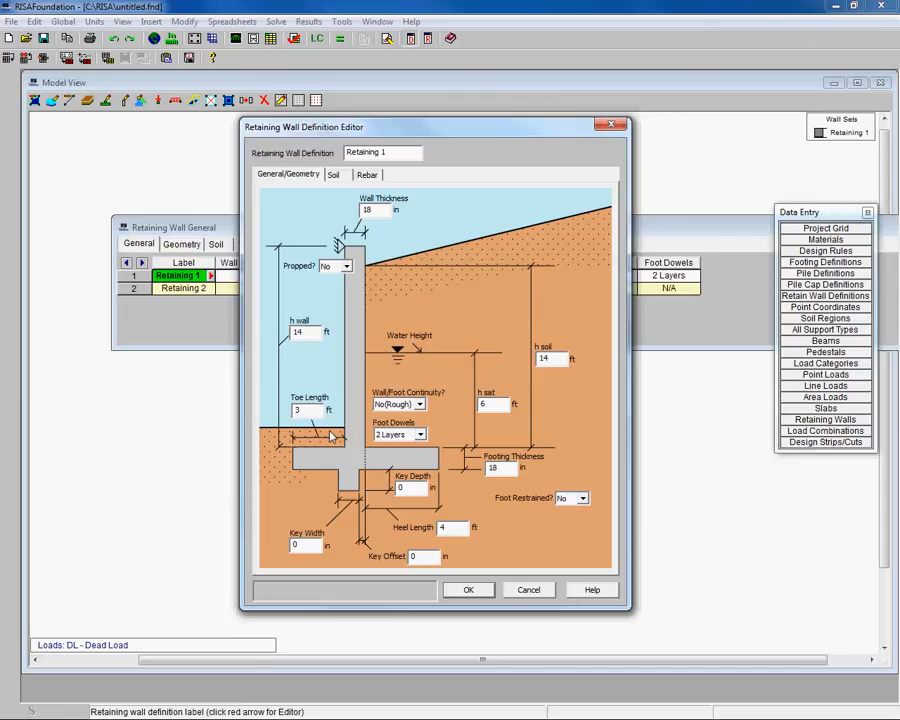
mouse_move(333, 437)
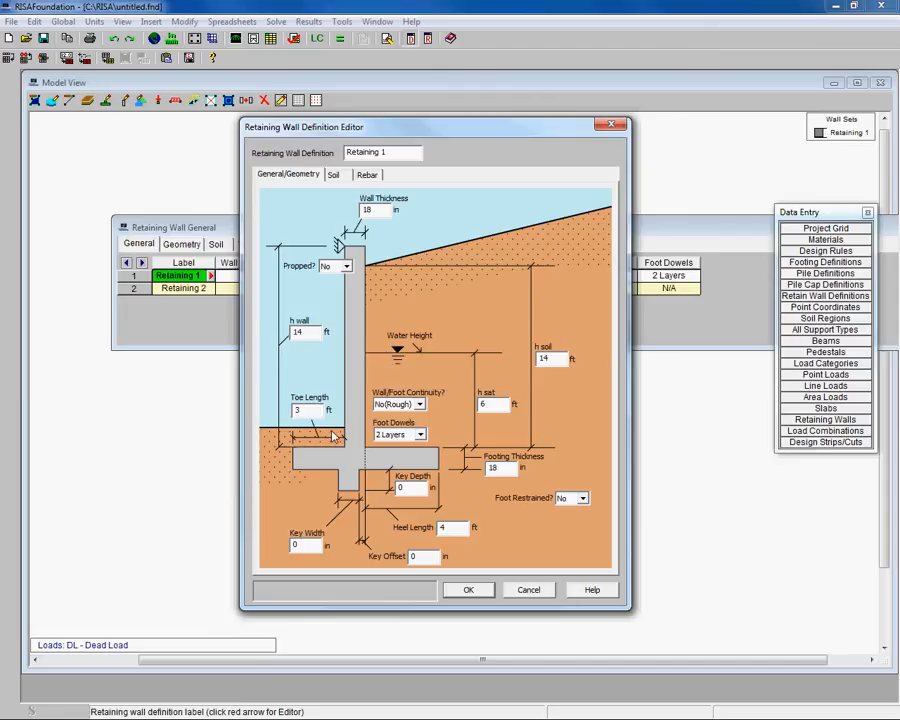
click(347, 266)
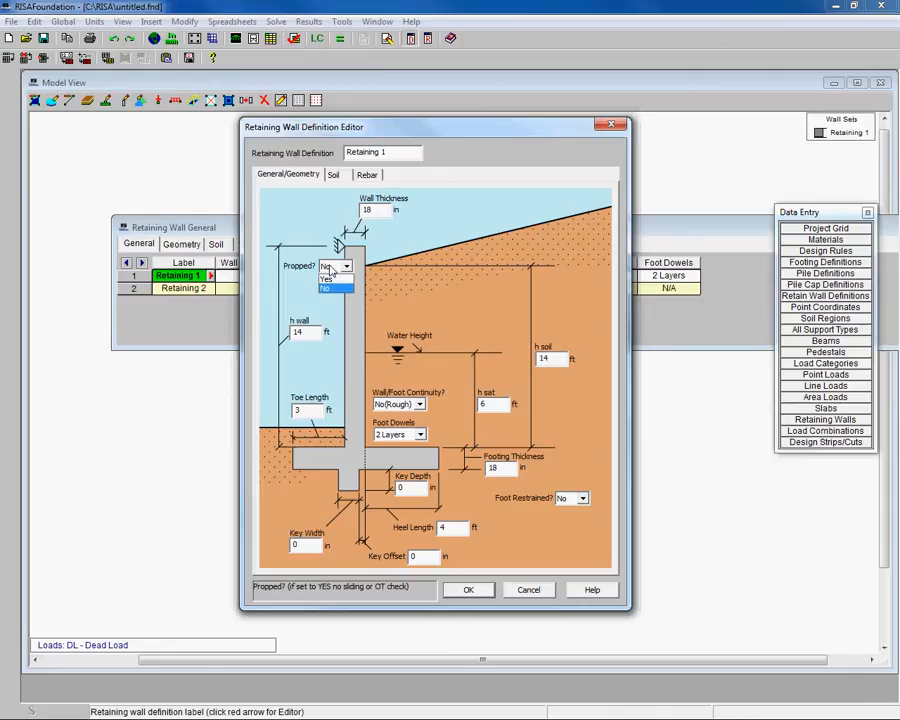
click(328, 277)
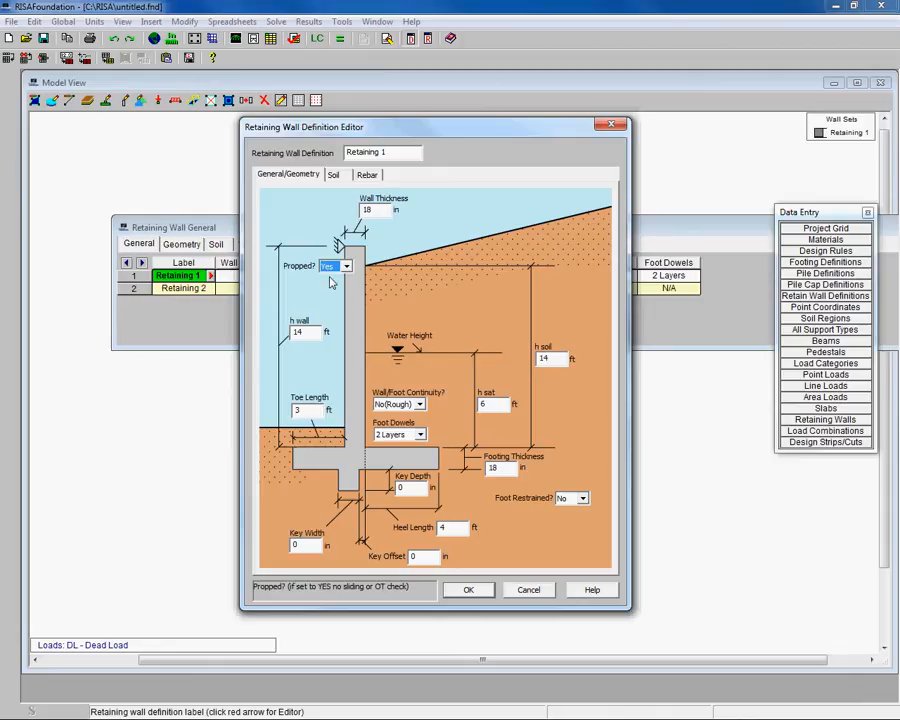
Confirm the propped setting to get RW1's report with at-rest K of 0.5
click(468, 589)
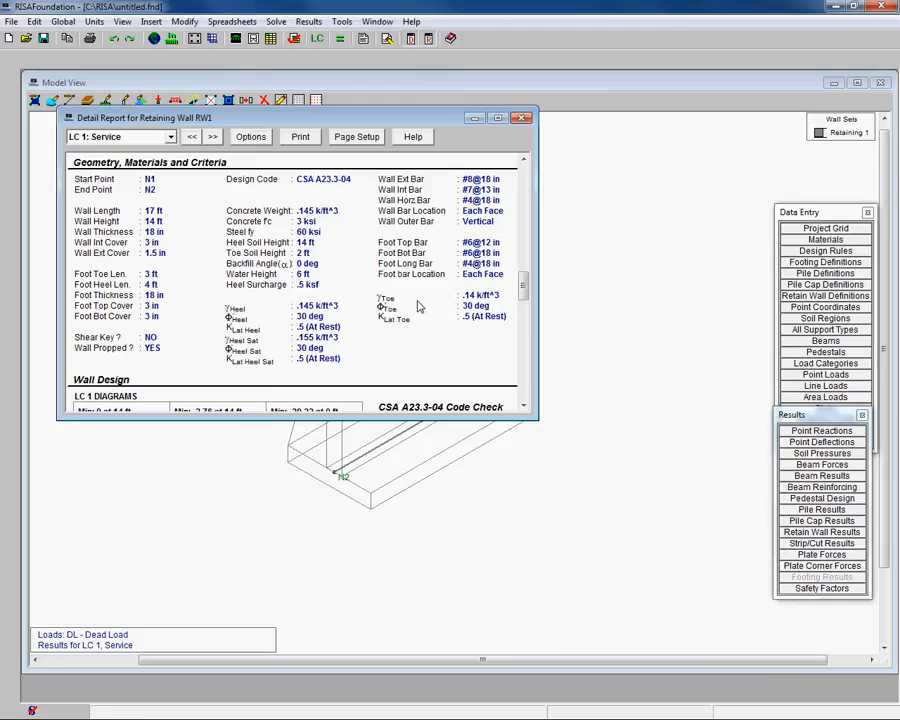
mouse_move(416, 307)
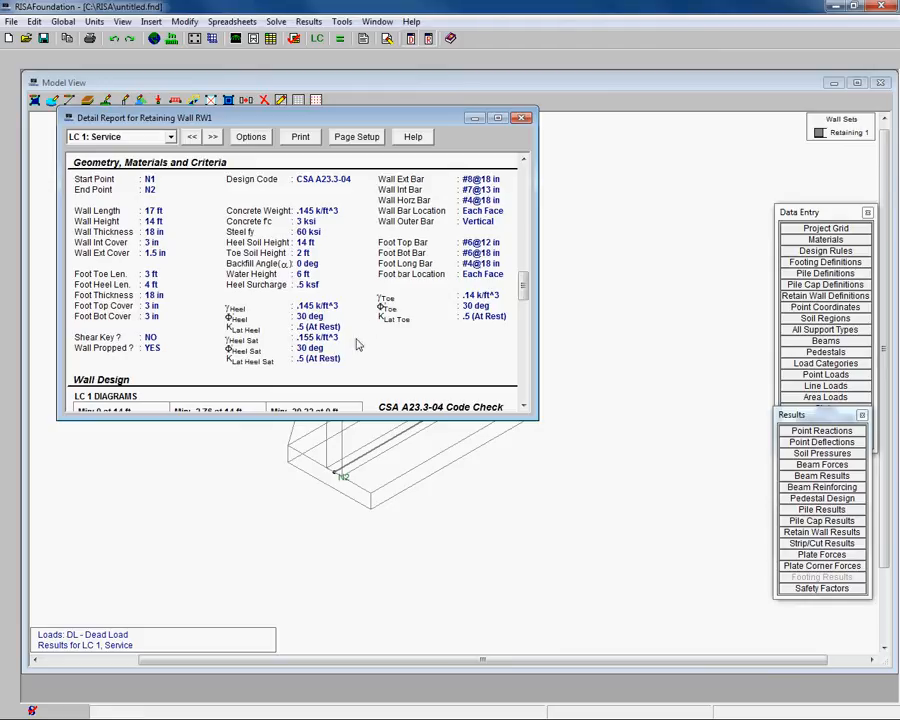
mouse_move(340, 347)
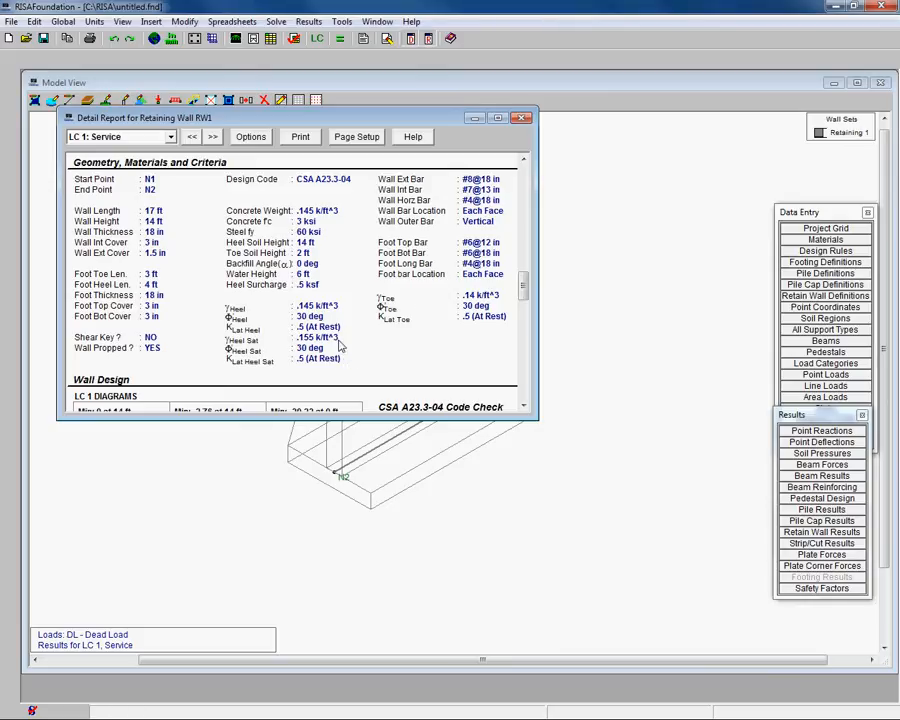
mouse_move(495, 318)
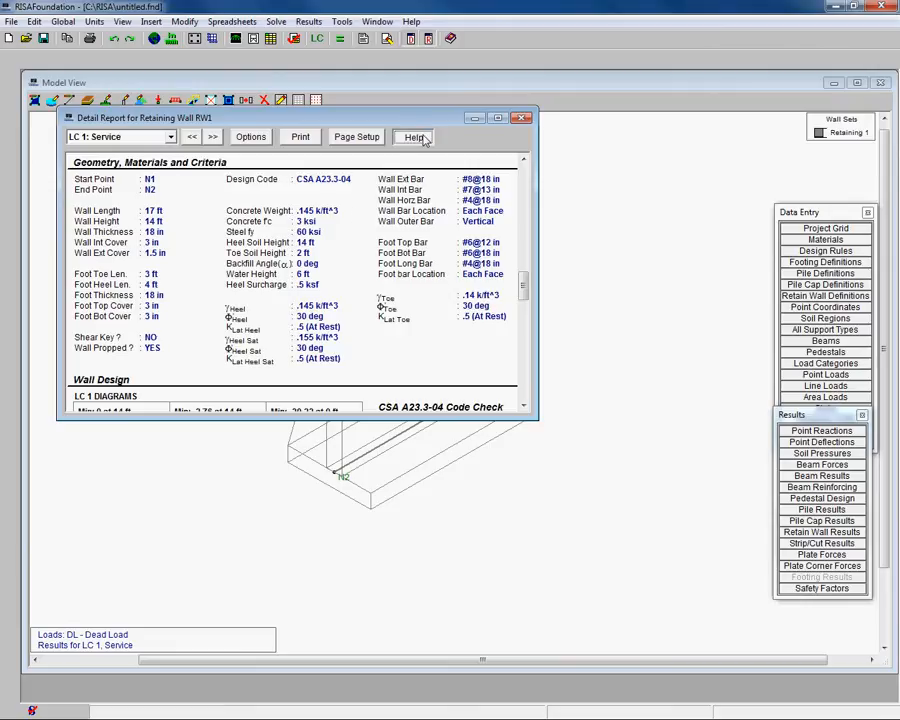
Read the Retaining Walls - Design help topic on K coefficient equations
click(413, 137)
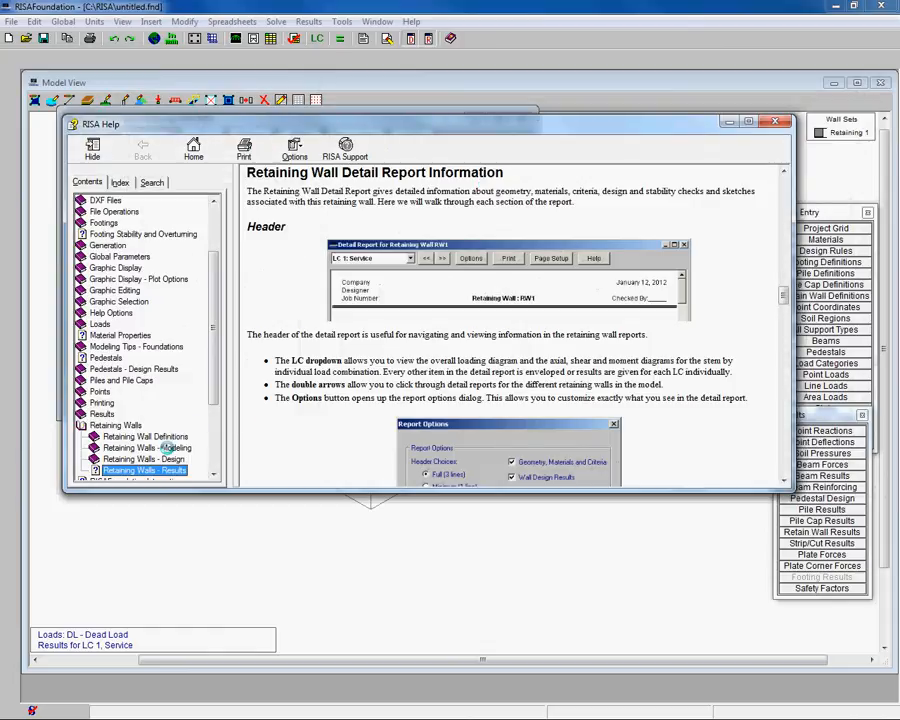
click(145, 459)
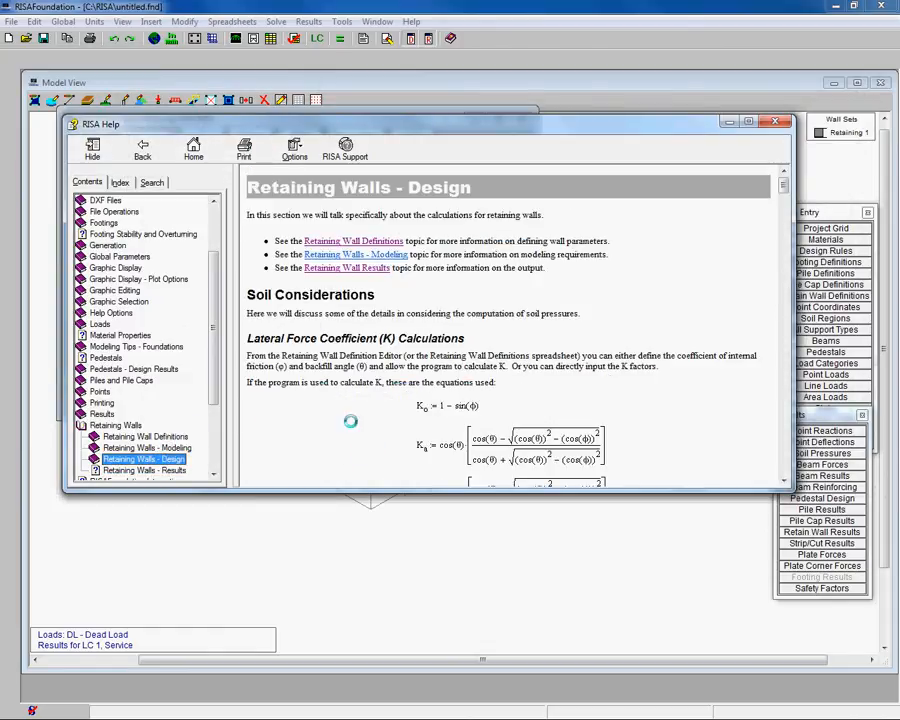
scroll(down, 3)
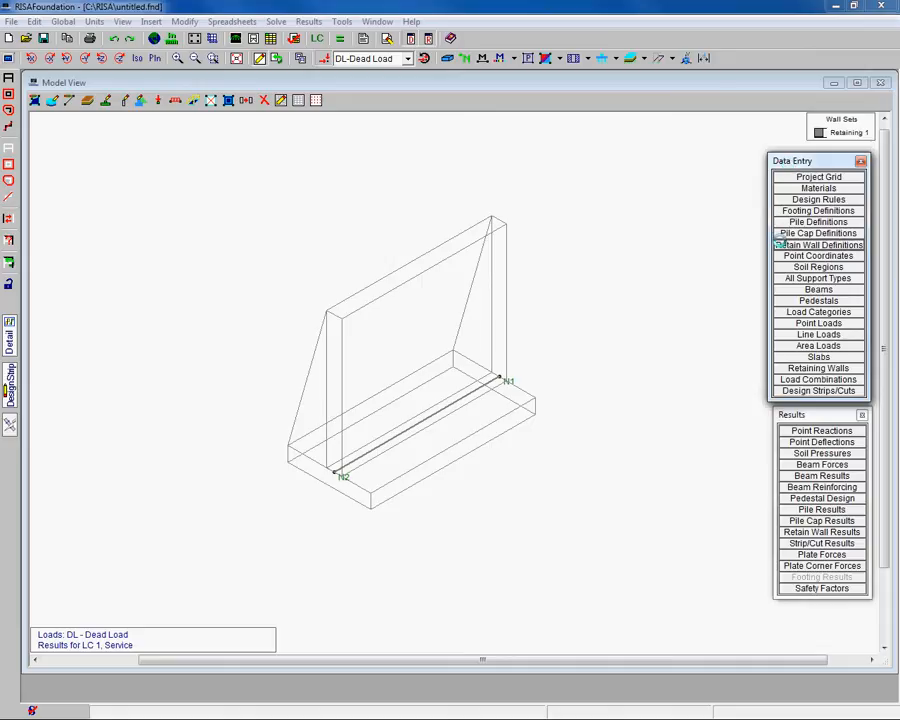
Show the Soil tab of the Retain Wall Definitions spreadsheet for Retaining 1 and 2
click(818, 245)
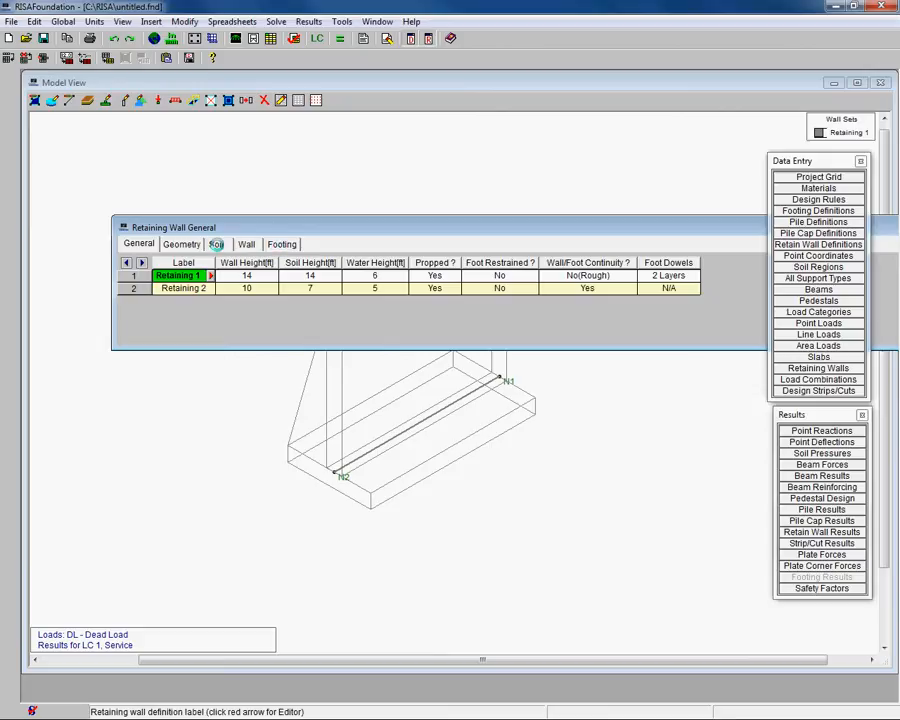
click(216, 243)
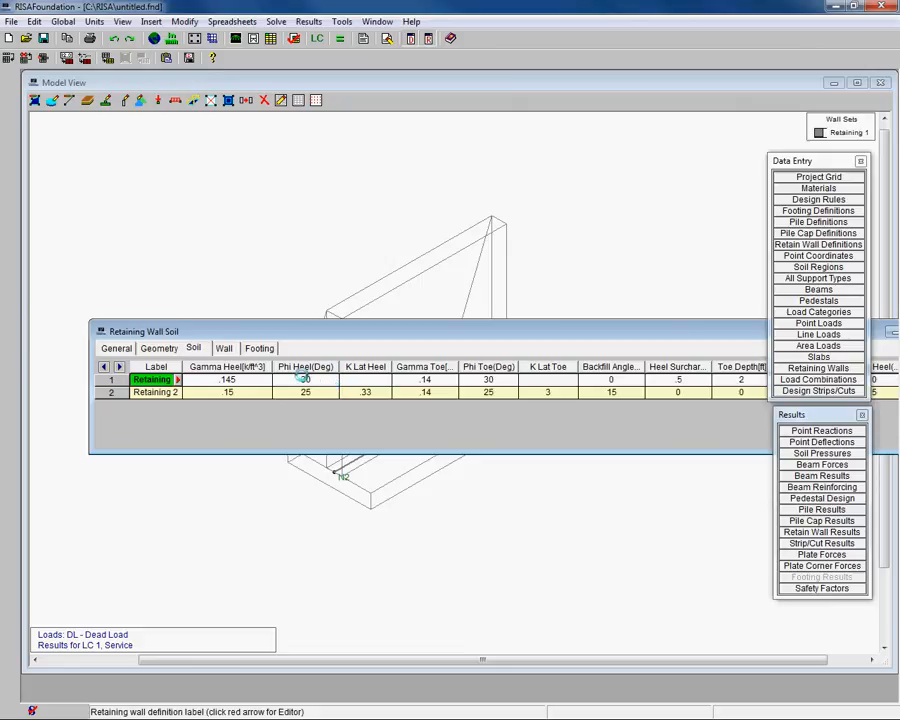
click(227, 379)
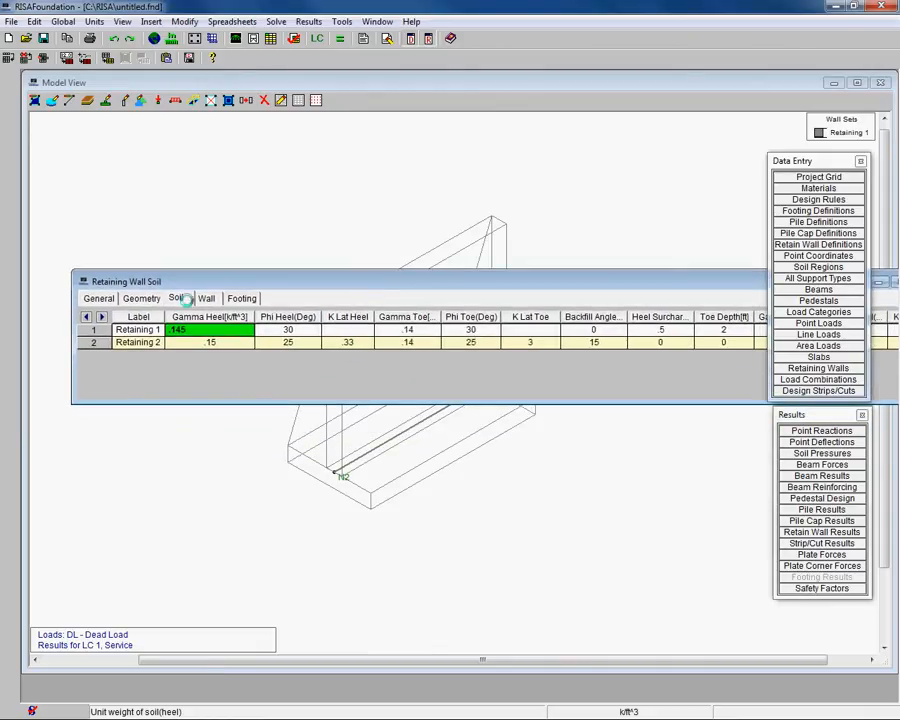
Open Retaining 1's editor and edit the heel soil height to 6 ft
click(98, 298)
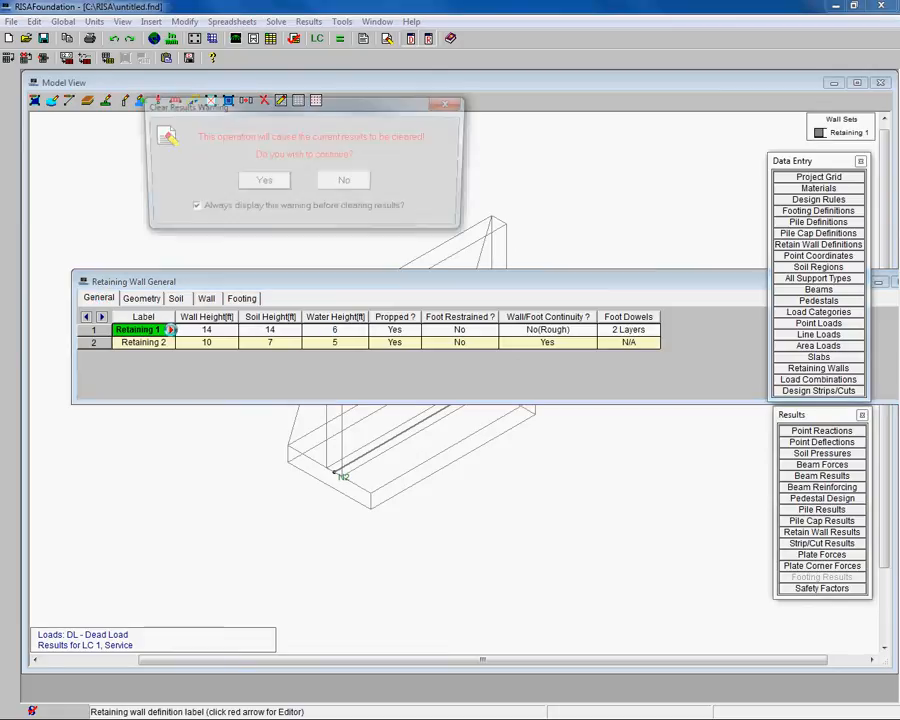
click(264, 180)
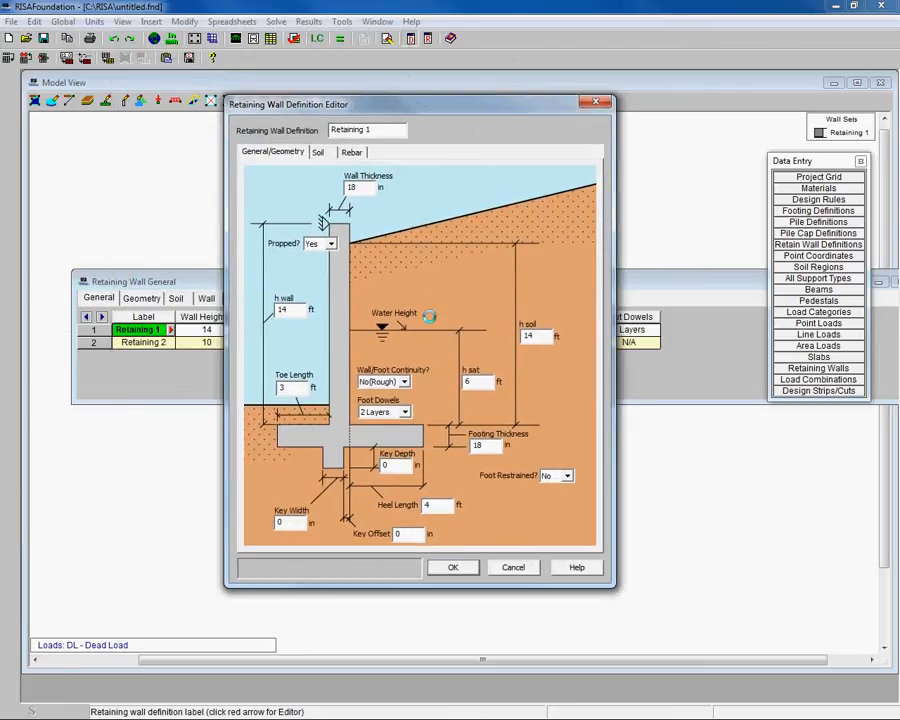
mouse_move(393, 273)
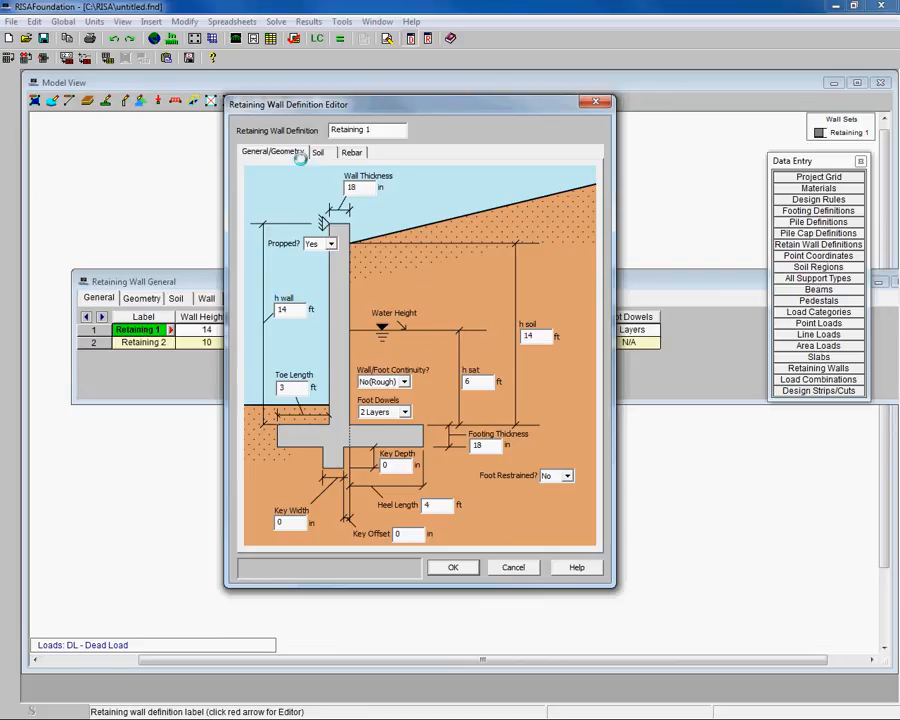
click(531, 335)
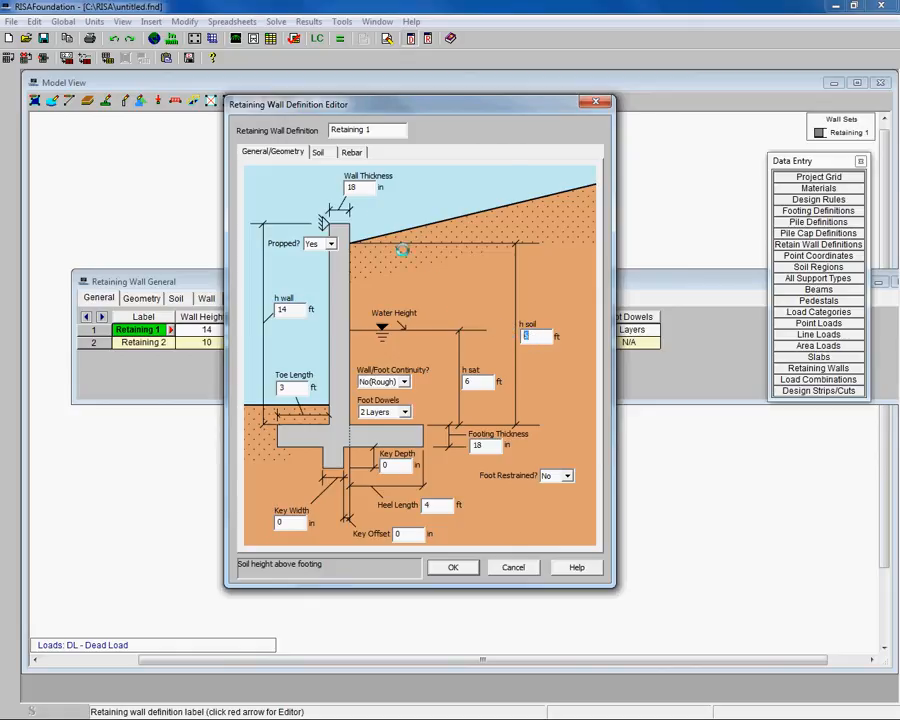
click(319, 152)
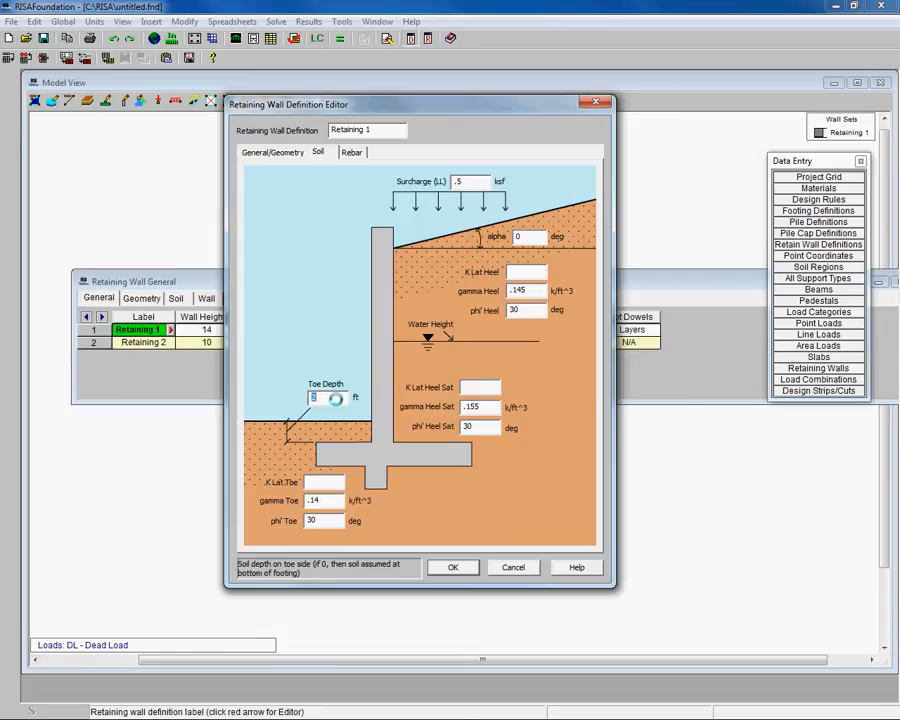
Set the toe depth to 5 ft, confirm, and adjust the Propped setting
text(5)
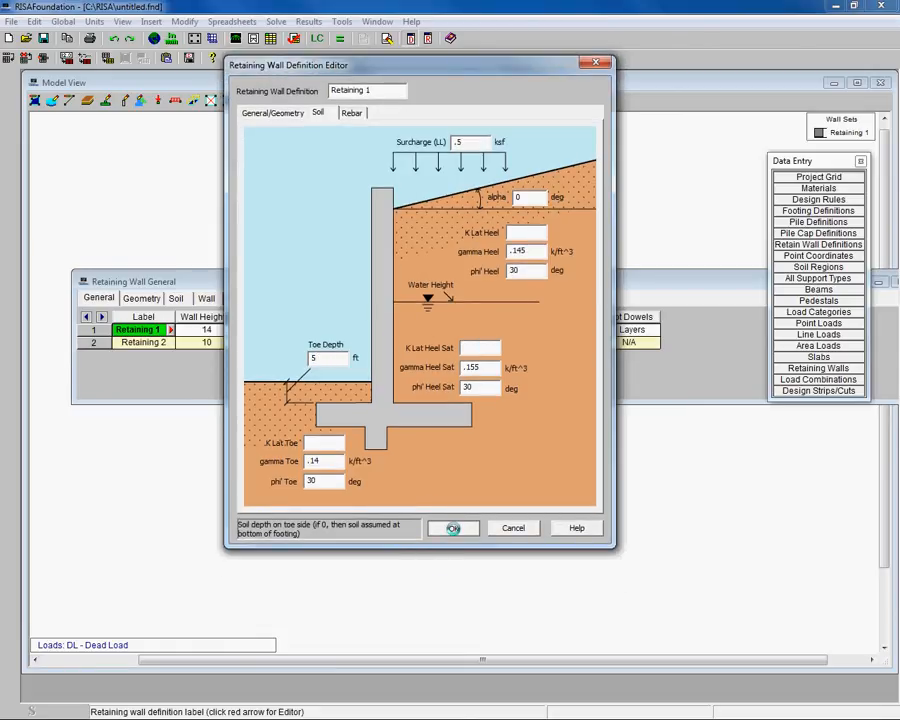
click(452, 527)
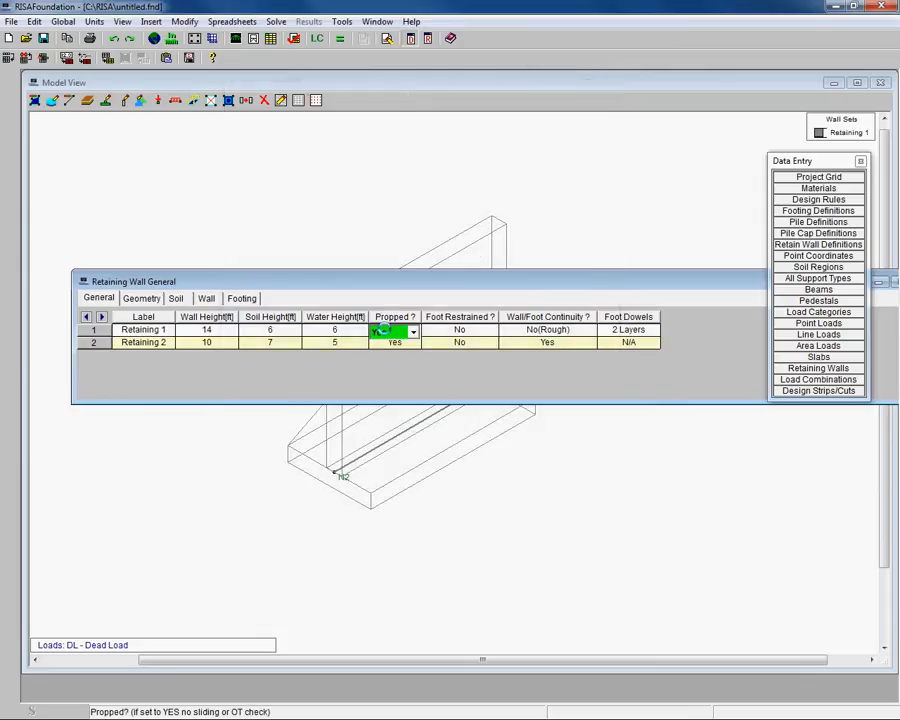
click(460, 330)
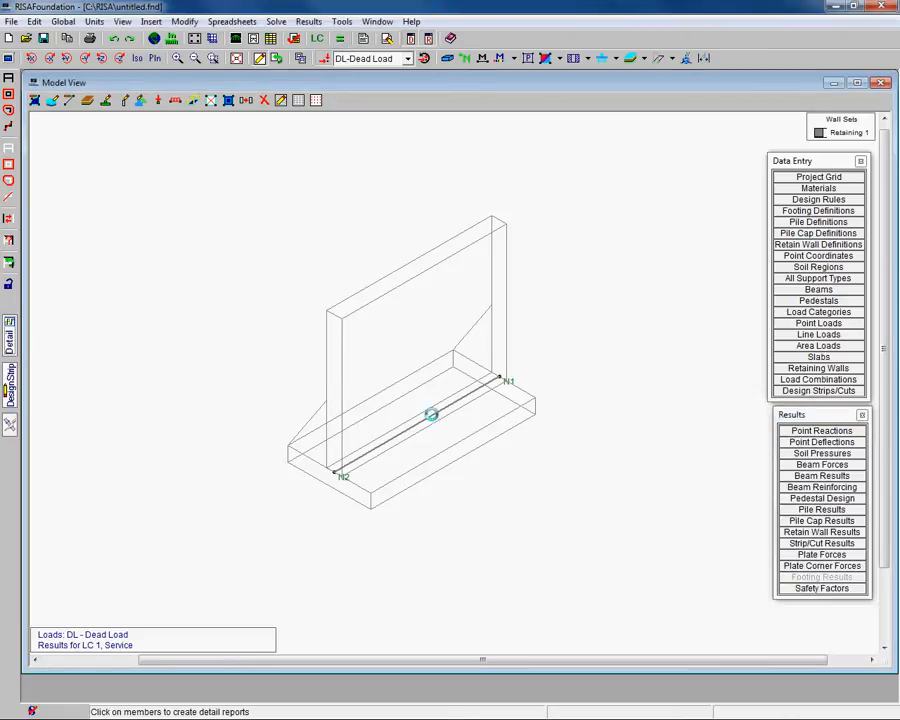
View RW1's no-design warning report, then show the Soil tab of the wall spreadsheet
click(430, 415)
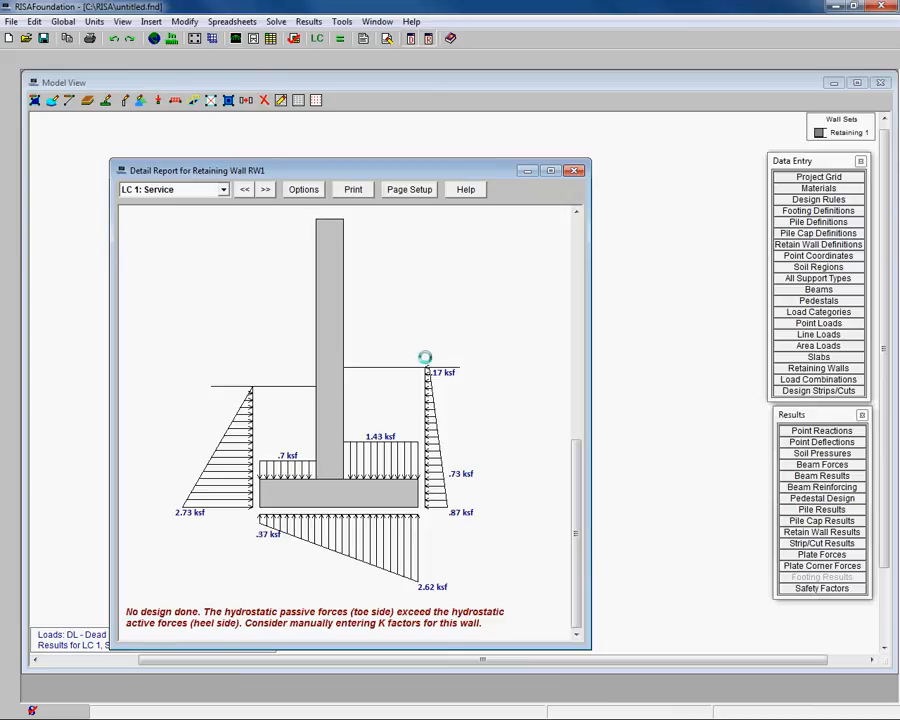
mouse_move(334, 360)
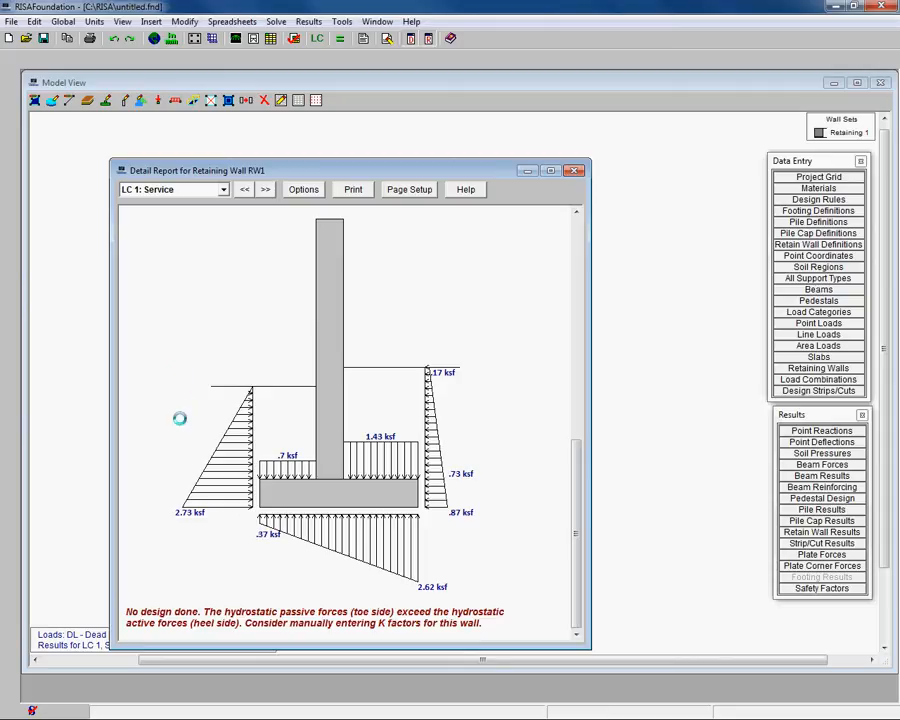
mouse_move(504, 433)
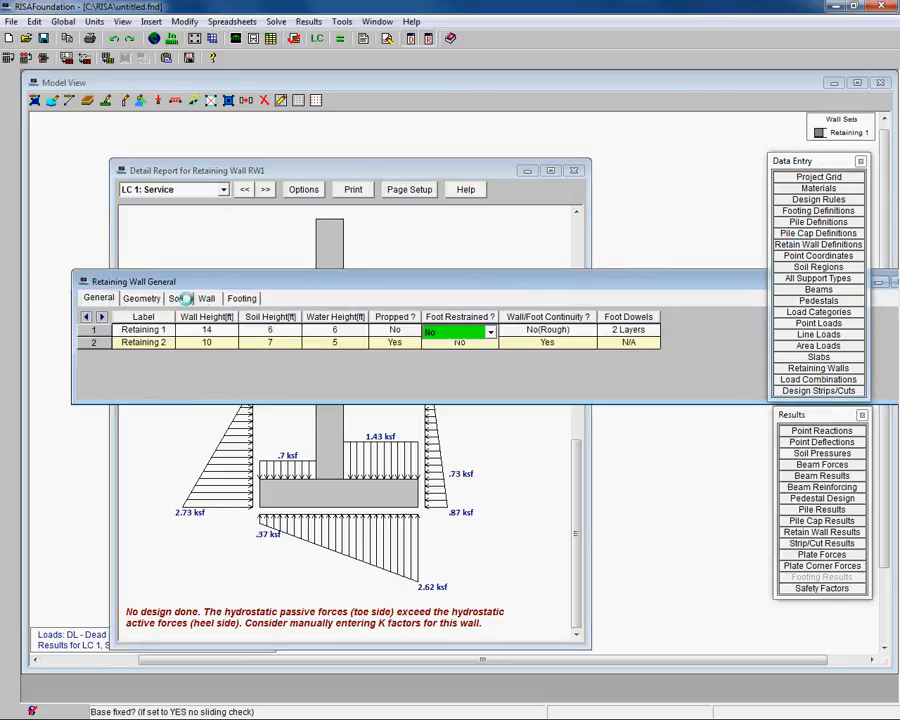
click(177, 298)
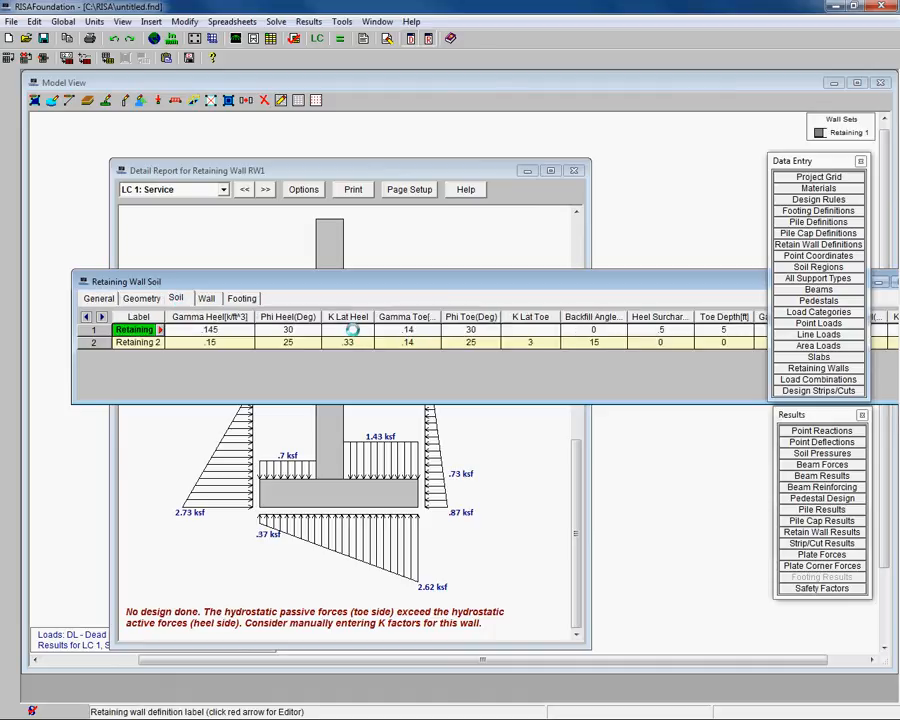